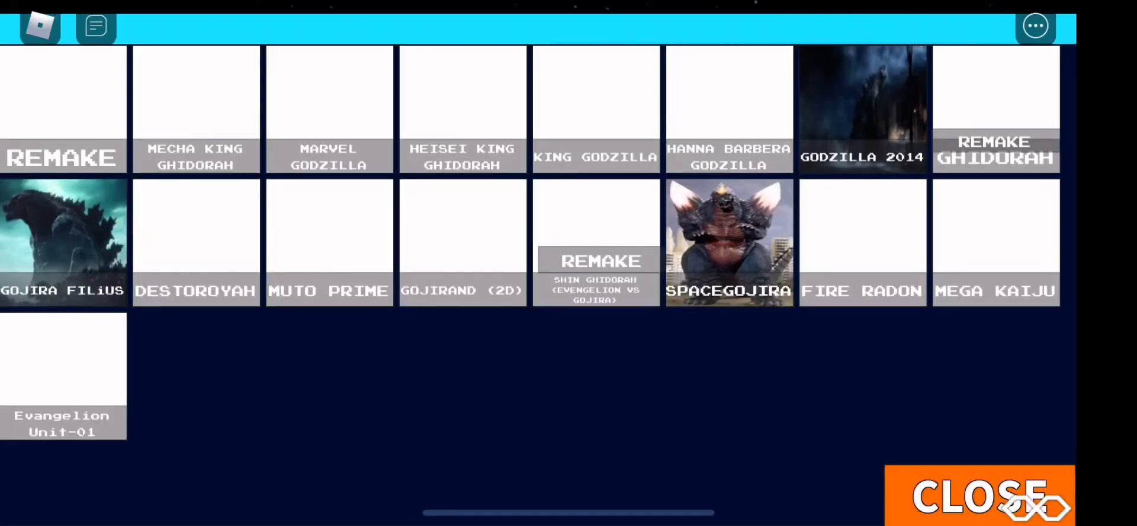
# Close the kaiju morph list to roam the night field as the glowing blue monster
pyautogui.click(972, 496)
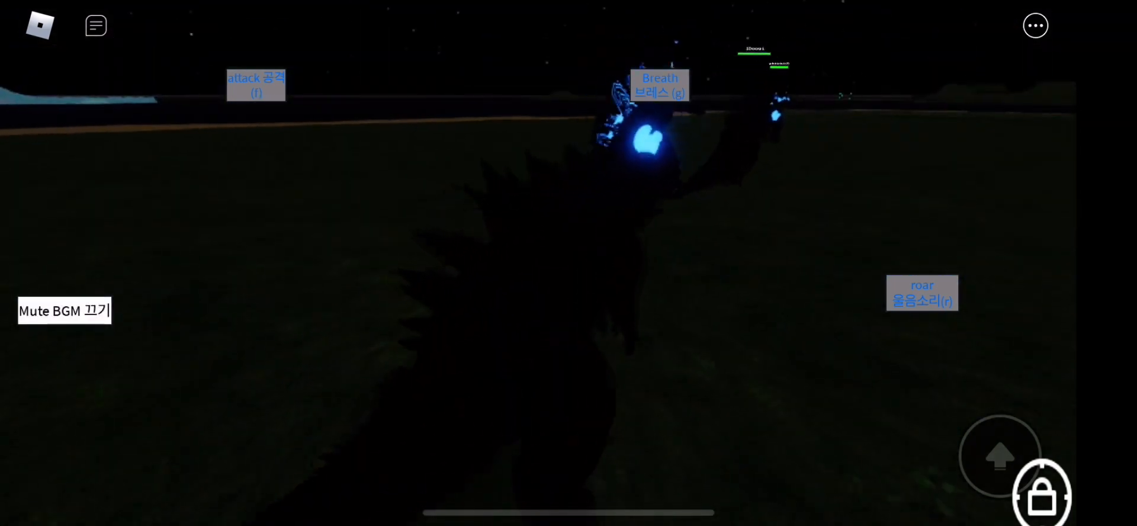
# Fight the other player's kaiju, then open the top-left chat box for typing
pyautogui.click(94, 25)
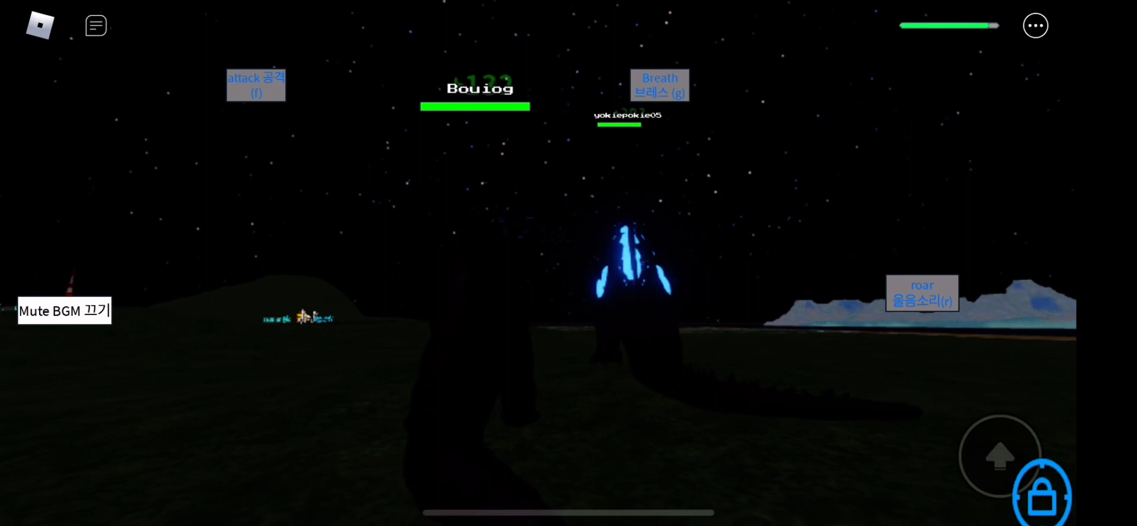
pyautogui.click(94, 26)
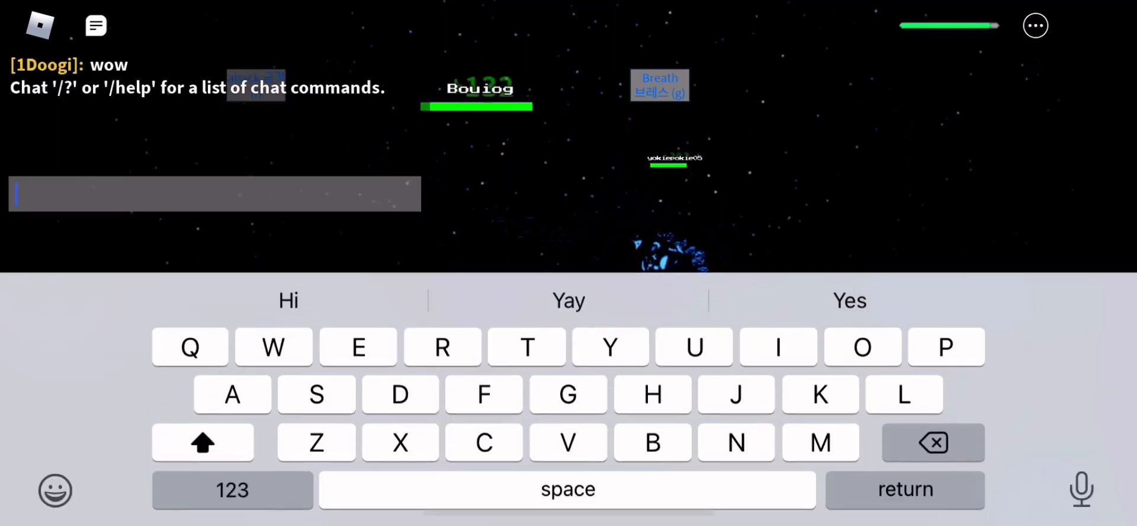